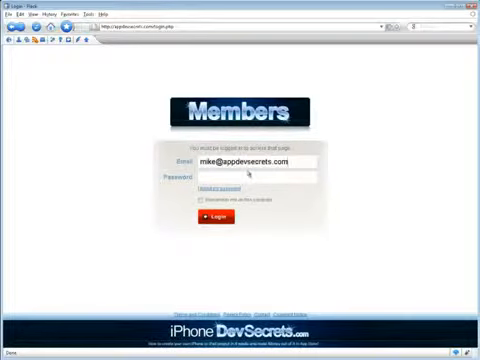
Log in and play the Week 1 lesson 5 video on finding one's niche and product ideas
{"action": "left_click", "coordinate": [206, 218]}
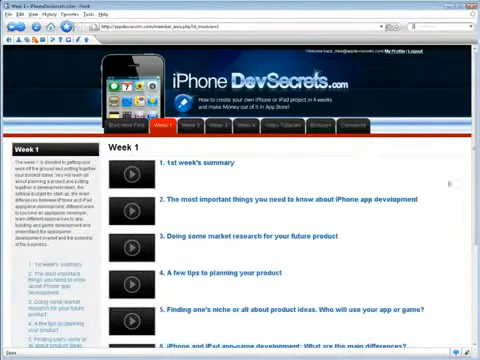
{"action": "scroll", "scroll_direction": "down", "scroll_amount": 3}
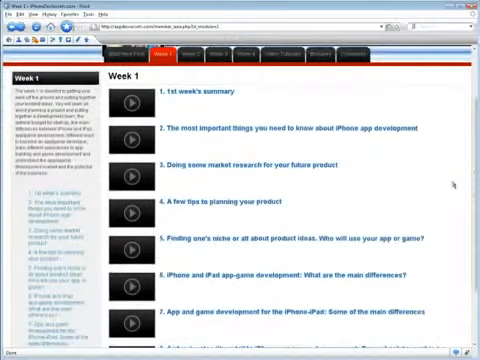
{"action": "scroll", "scroll_direction": "down", "scroll_amount": 3}
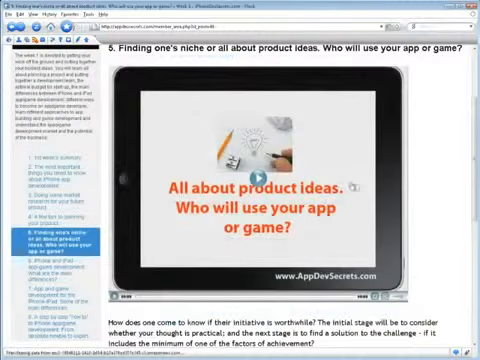
{"action": "left_click", "coordinate": [250, 175]}
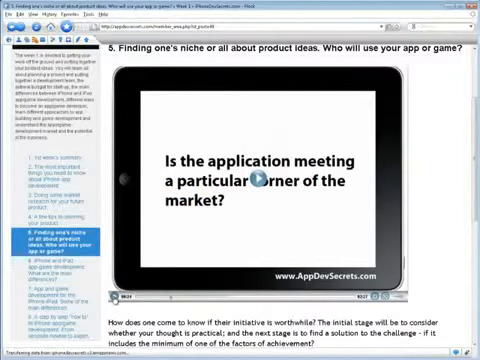
{"action": "scroll", "scroll_direction": "up", "scroll_amount": 3}
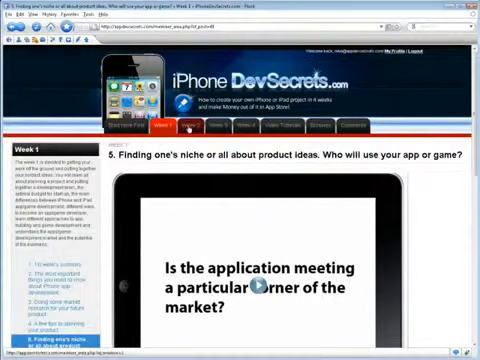
Browse the Week 2 lesson list and open lesson 4, the frameworks and libraries quick-start guide
{"action": "left_click", "coordinate": [175, 126]}
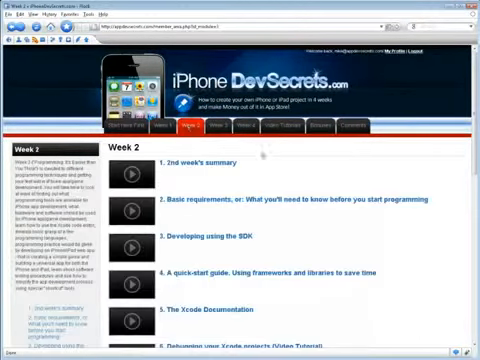
{"action": "scroll", "scroll_direction": "down", "scroll_amount": 3}
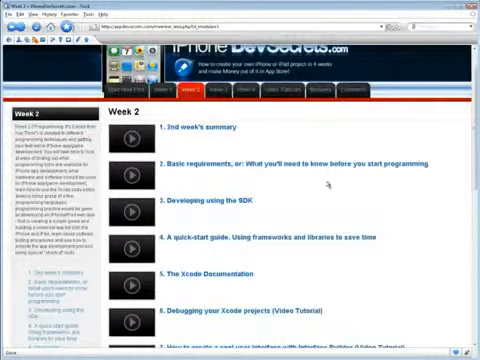
{"action": "scroll", "scroll_direction": "down", "scroll_amount": 3}
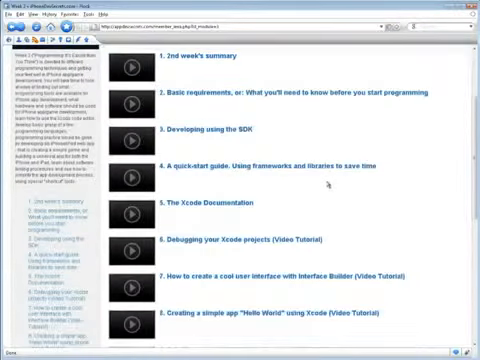
{"action": "scroll", "scroll_direction": "down", "scroll_amount": 3}
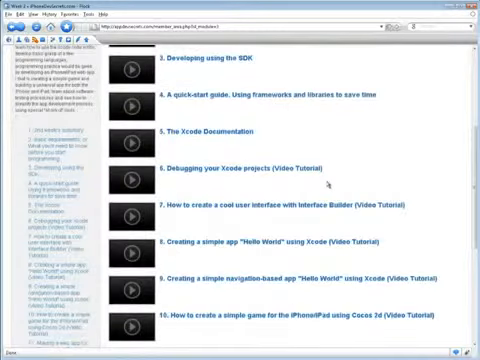
{"action": "scroll", "scroll_direction": "down", "scroll_amount": 3}
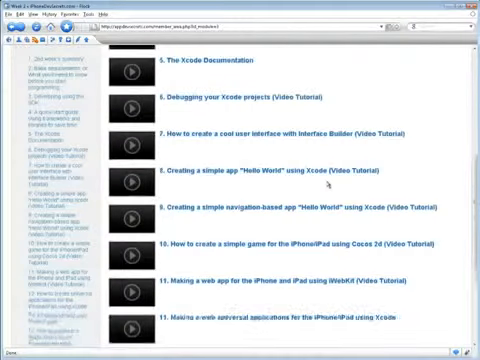
{"action": "scroll", "scroll_direction": "down", "scroll_amount": 3}
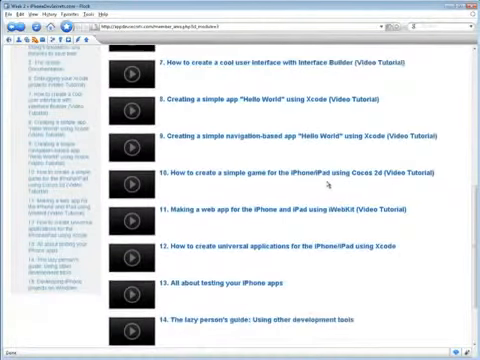
{"action": "scroll", "scroll_direction": "down", "scroll_amount": 3}
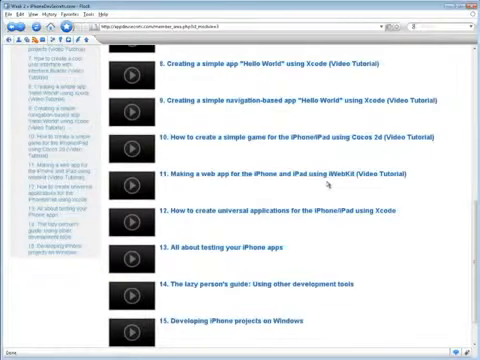
{"action": "scroll", "scroll_direction": "down", "scroll_amount": 3}
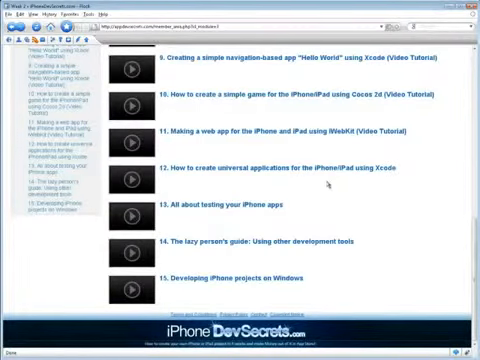
{"action": "scroll", "scroll_direction": "up", "scroll_amount": 3}
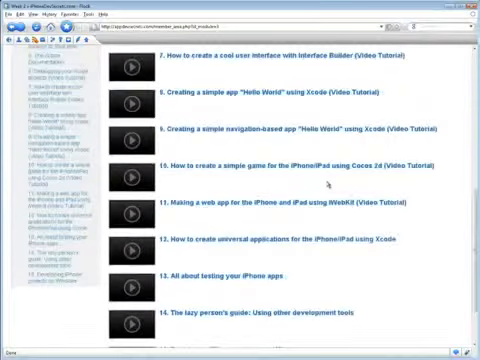
{"action": "scroll", "scroll_direction": "up", "scroll_amount": 3}
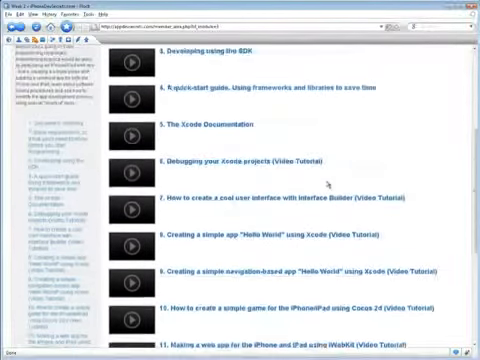
{"action": "scroll", "scroll_direction": "up", "scroll_amount": 3}
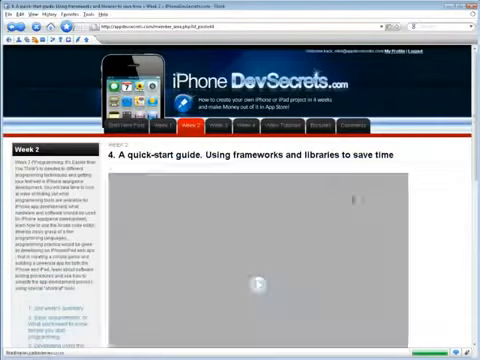
Scroll through the frameworks and libraries quick-start PDF in Adobe Reader
{"action": "scroll", "scroll_direction": "down", "scroll_amount": 3}
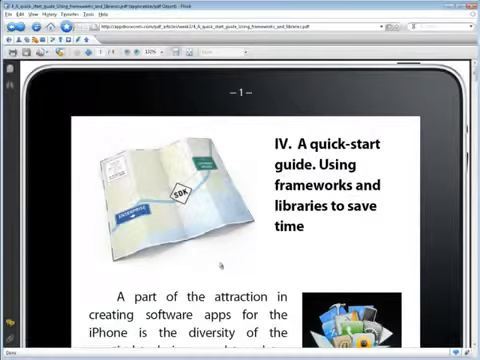
{"action": "scroll", "scroll_direction": "down", "scroll_amount": 3}
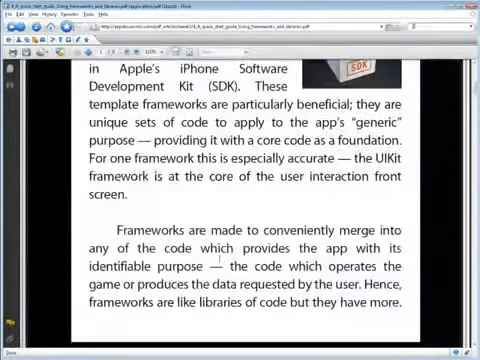
{"action": "scroll", "scroll_direction": "down", "scroll_amount": 3}
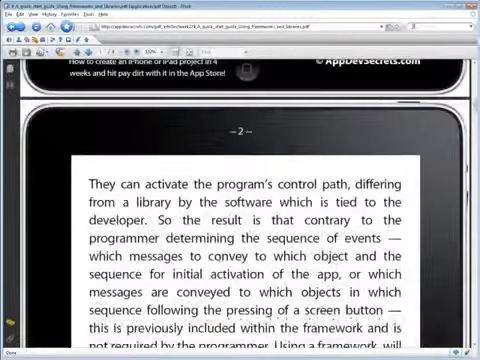
{"action": "scroll", "scroll_direction": "down", "scroll_amount": 3}
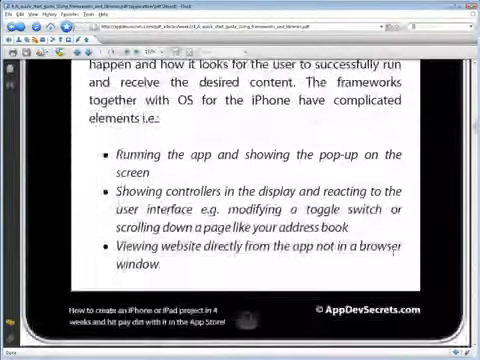
{"action": "scroll", "scroll_direction": "down", "scroll_amount": 3}
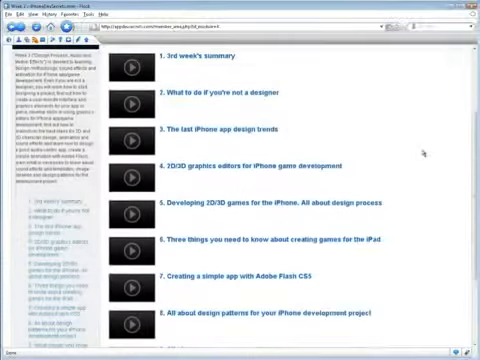
Play the video for Week 3 lesson 3, 'The last iPhone app design trends'
{"action": "scroll", "scroll_direction": "down", "scroll_amount": 3}
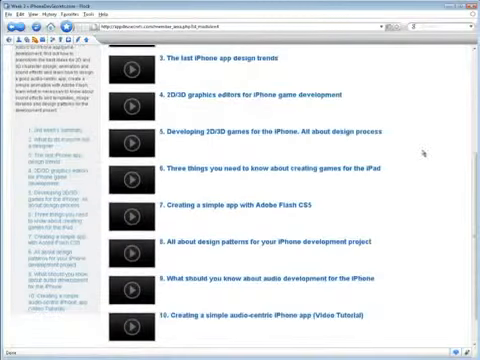
{"action": "scroll", "scroll_direction": "down", "scroll_amount": 3}
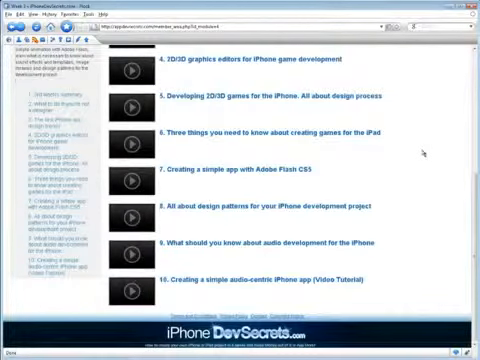
{"action": "scroll", "scroll_direction": "up", "scroll_amount": 3}
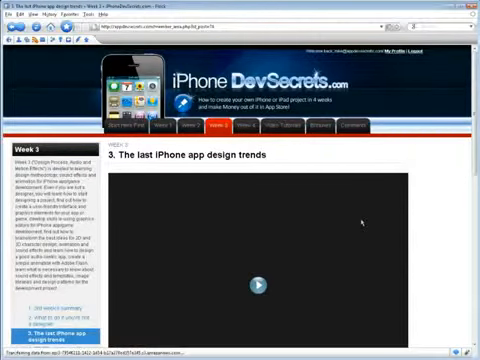
{"action": "left_click", "coordinate": [255, 287]}
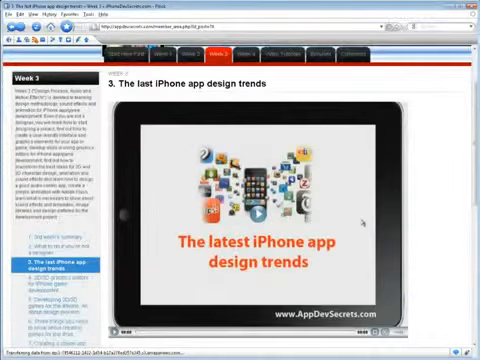
{"action": "scroll", "scroll_direction": "down", "scroll_amount": 3}
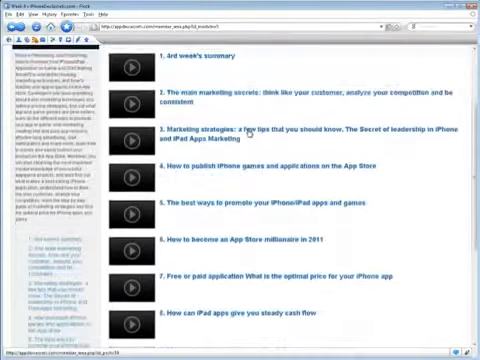
Scroll Week 4 lesson 6, 'How to become an App Store millionaire in 2011', to its PDF link
{"action": "scroll", "scroll_direction": "down", "scroll_amount": 3}
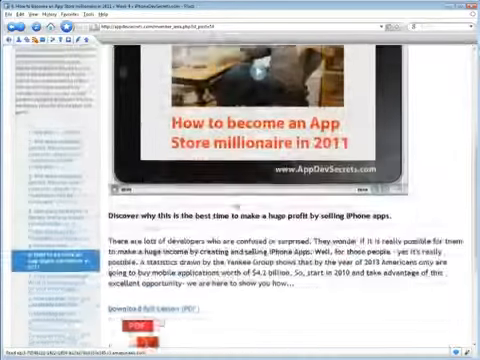
{"action": "scroll", "scroll_direction": "down", "scroll_amount": 3}
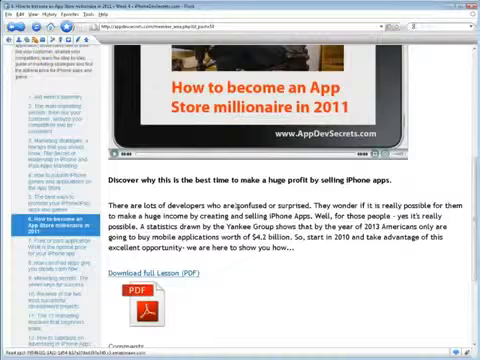
{"action": "scroll", "scroll_direction": "down", "scroll_amount": 3}
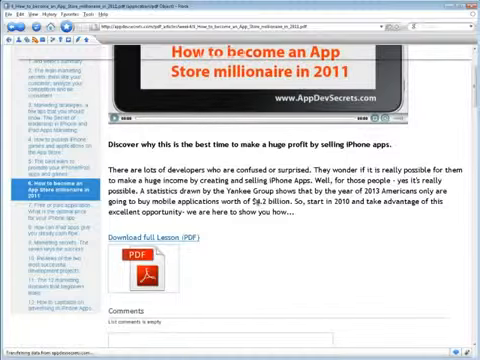
Open the App Store millionaire lesson via 'Download full Lesson (PDF)' and scroll through it
{"action": "left_click", "coordinate": [153, 209]}
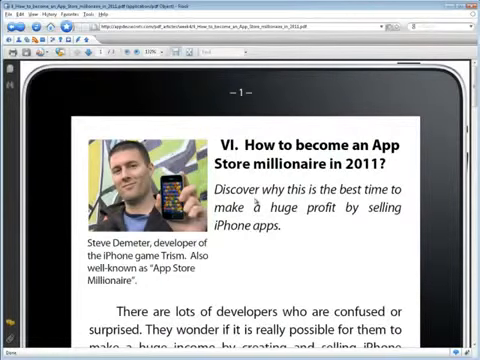
{"action": "mouse_move", "coordinate": [320, 240]}
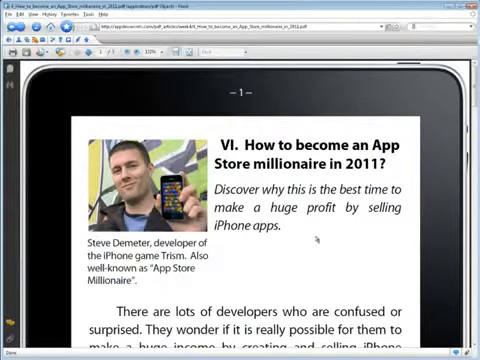
{"action": "scroll", "scroll_direction": "down", "scroll_amount": 3}
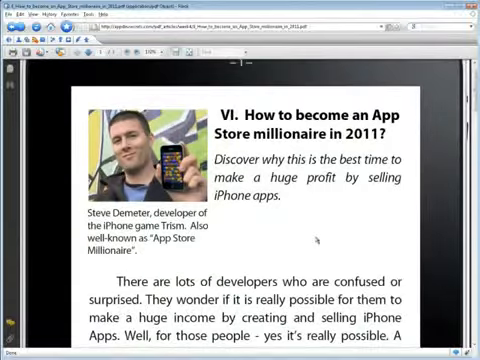
{"action": "scroll", "scroll_direction": "down", "scroll_amount": 3}
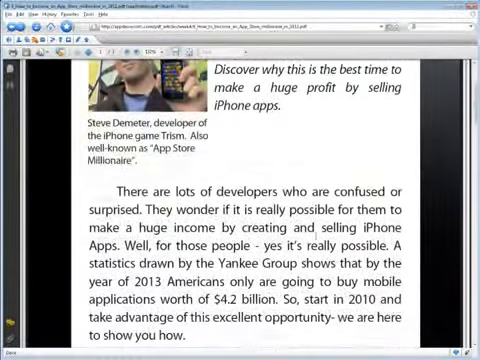
{"action": "scroll", "scroll_direction": "down", "scroll_amount": 3}
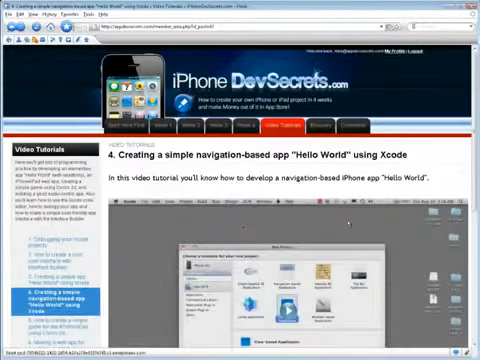
Play Video Tutorial 4, the Xcode navigation-based 'Hello World' app
{"action": "scroll", "scroll_direction": "down", "scroll_amount": 3}
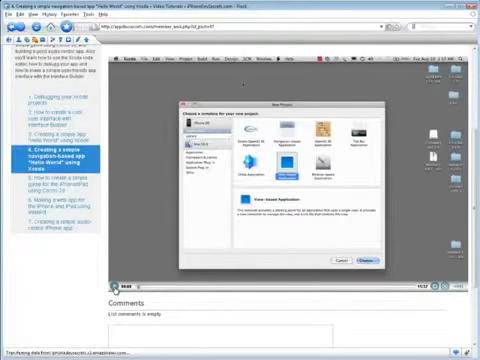
{"action": "scroll", "scroll_direction": "up", "scroll_amount": 3}
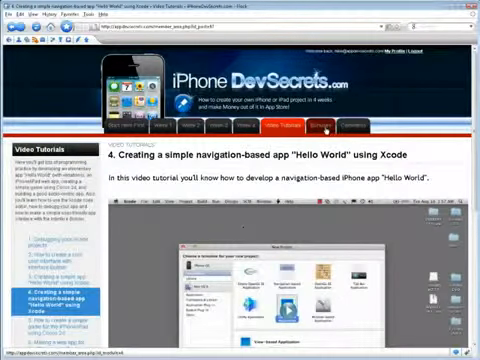
Open the Bonuses Spooky House Studios interview PDF with Andrei Gradinari and scroll through it
{"action": "left_click", "coordinate": [318, 124]}
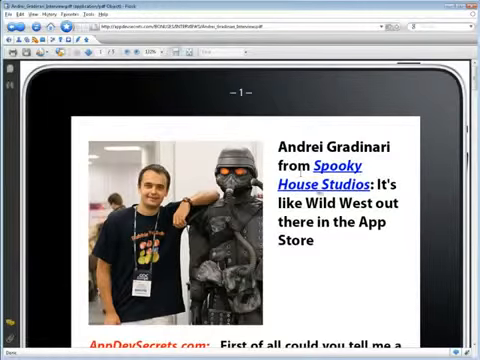
{"action": "scroll", "scroll_direction": "down", "scroll_amount": 3}
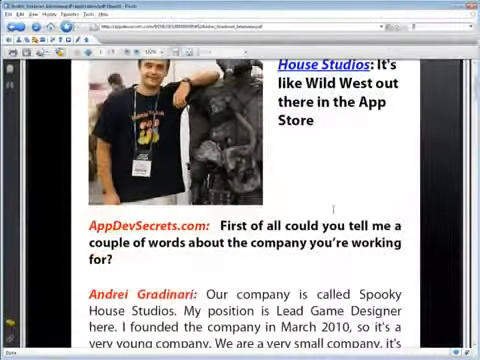
{"action": "scroll", "scroll_direction": "down", "scroll_amount": 3}
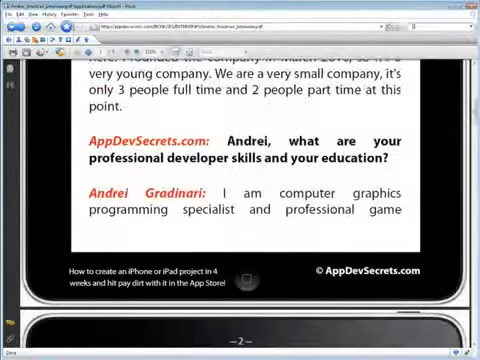